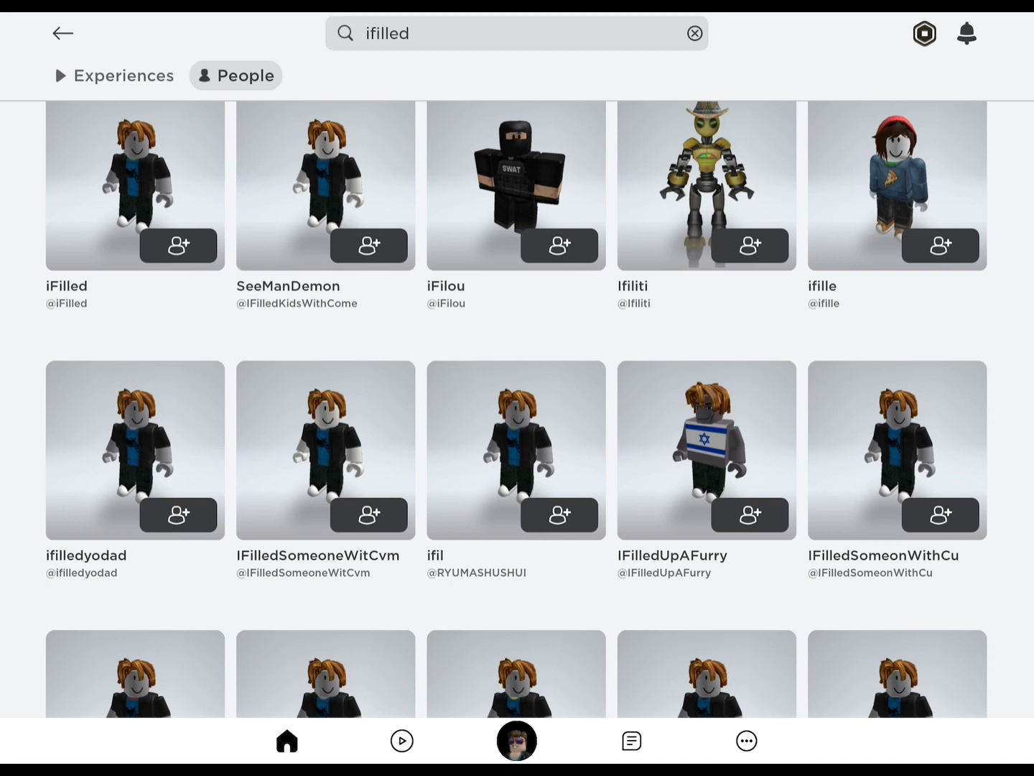
scroll(down, 3)
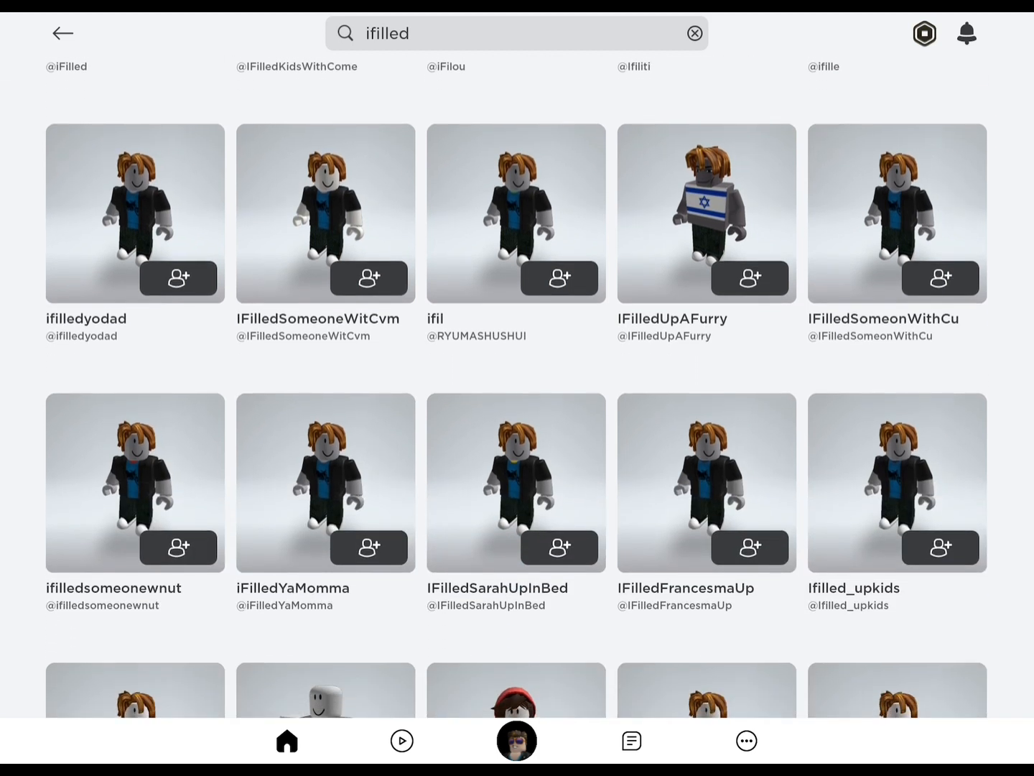